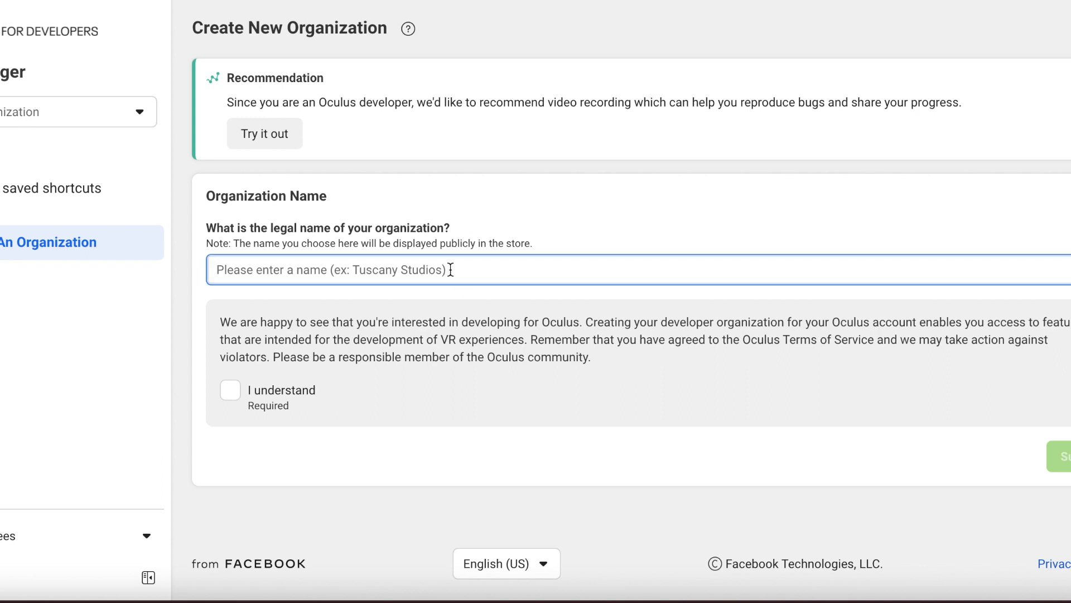
Create organization 'Testing123Windsor', acknowledge the developer terms, and accept the NDA.
text(Testing123)
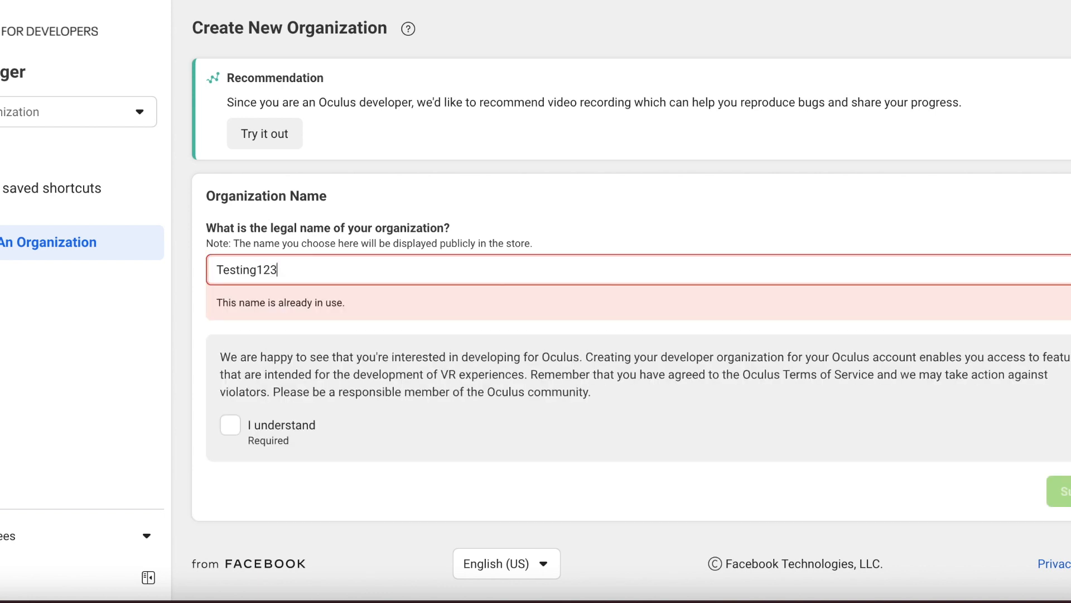
text(Windsor)
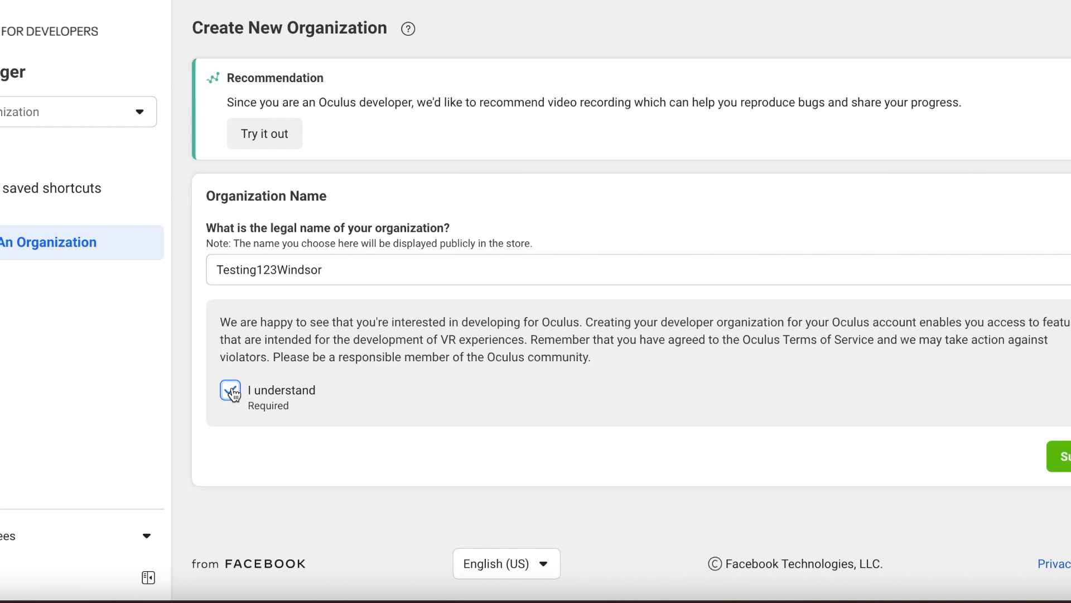
click(231, 390)
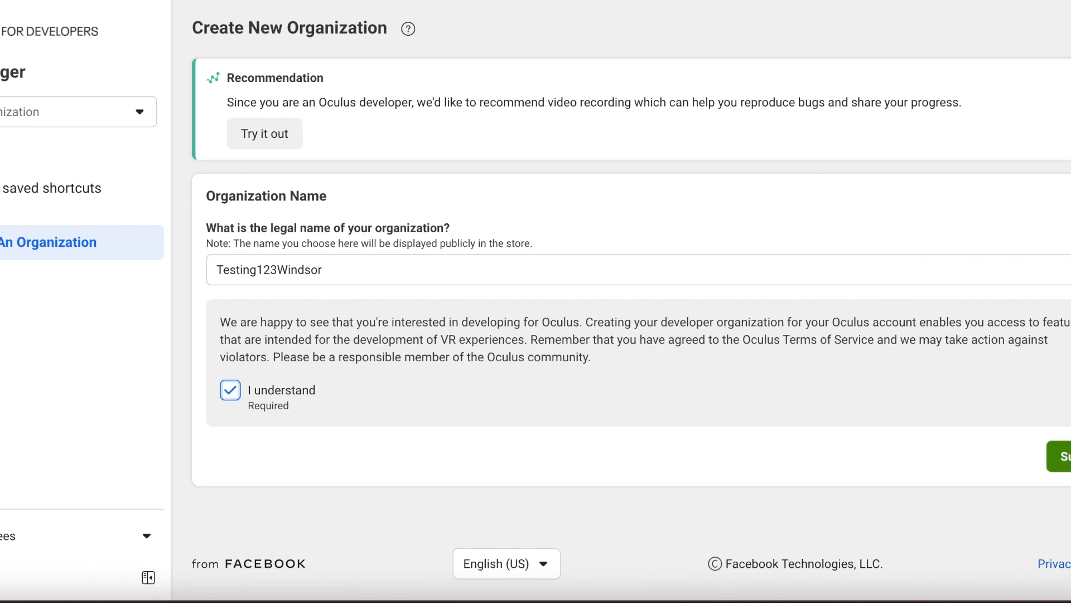
click(1062, 457)
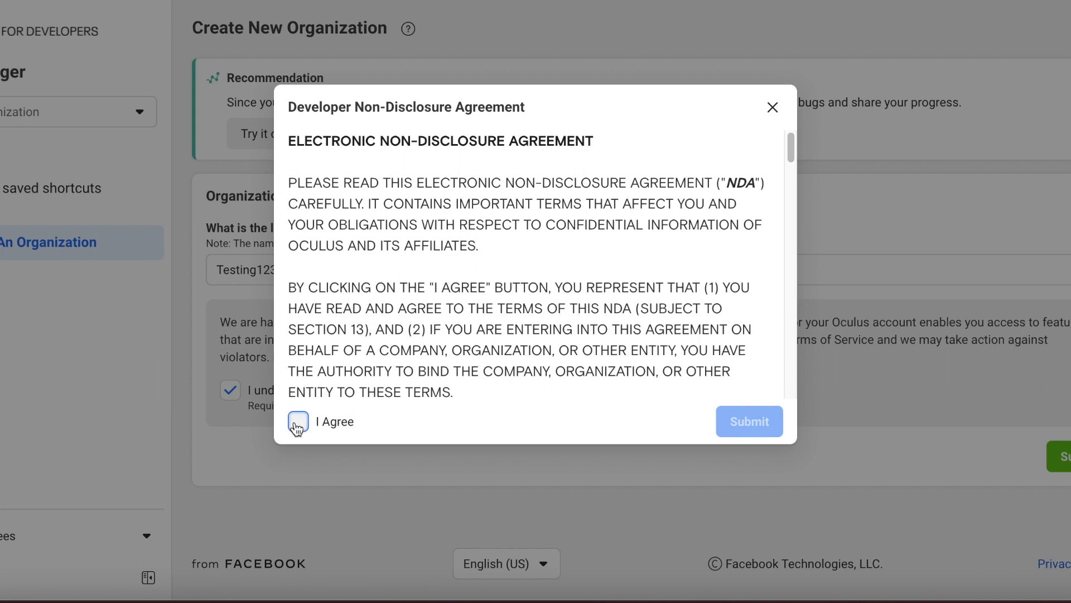
click(298, 421)
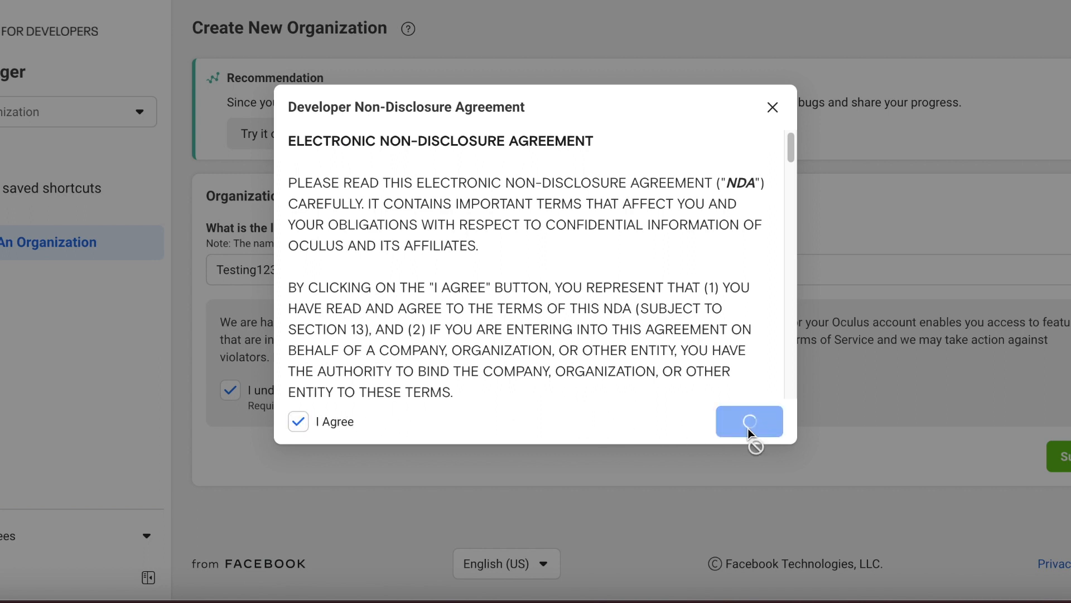
click(749, 421)
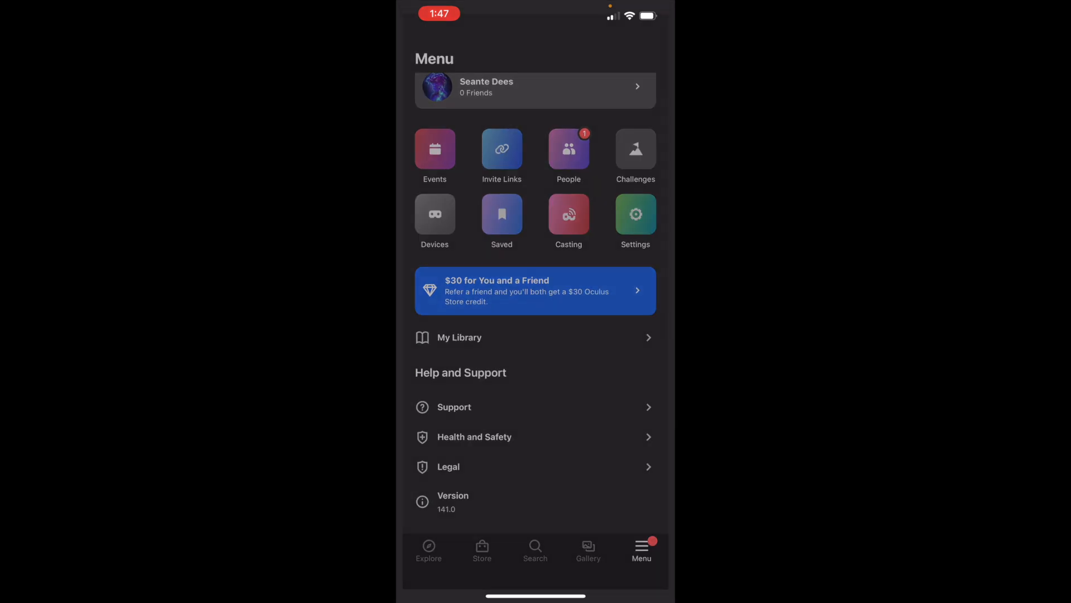
Select the paired Quest 2 and open its Developer Mode settings.
click(435, 219)
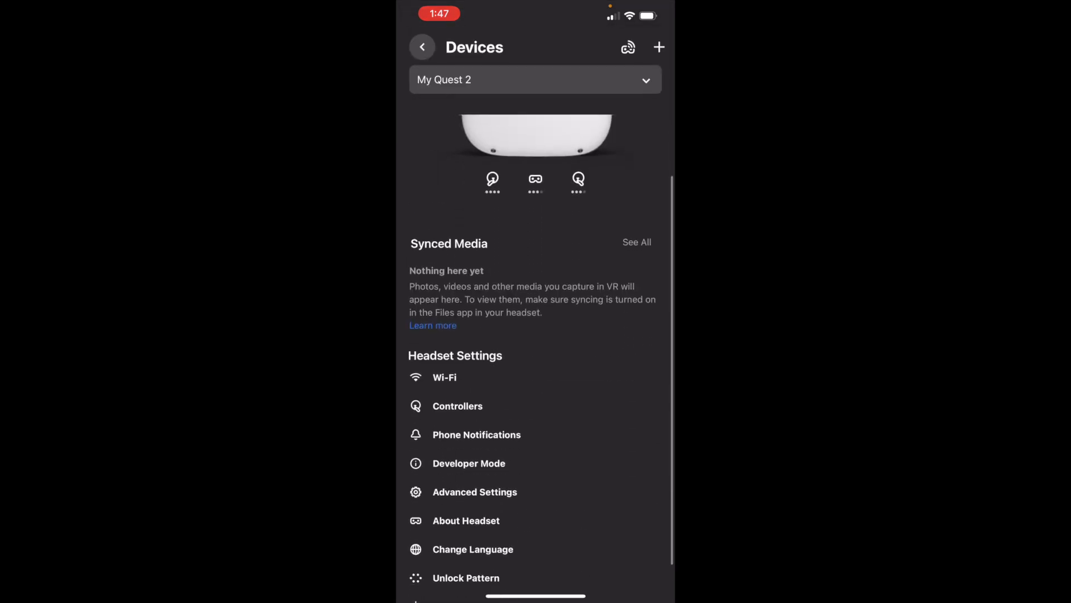
click(468, 463)
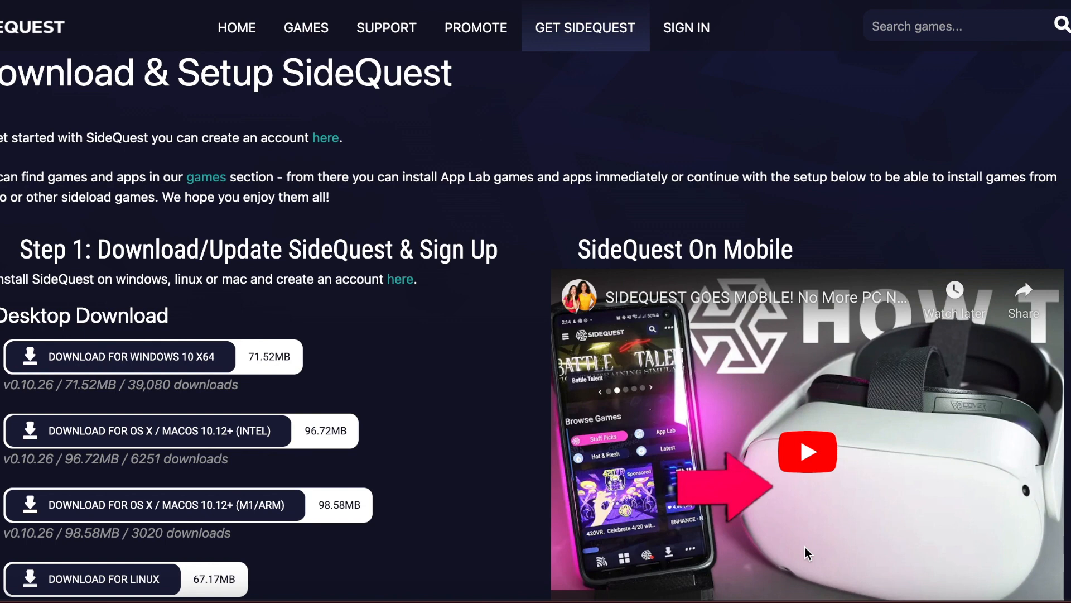
mouse_move(188, 432)
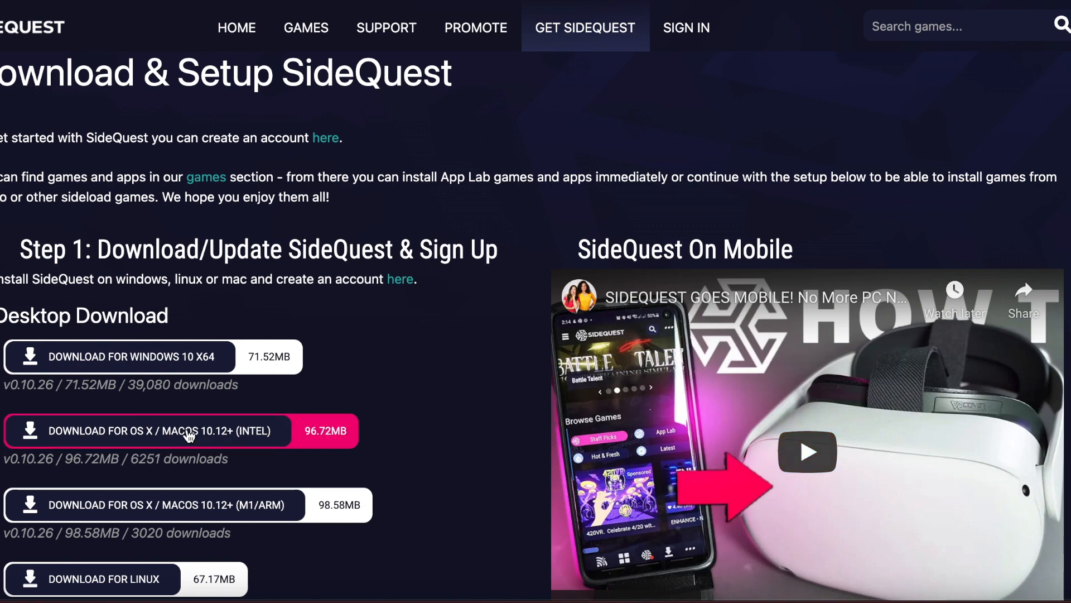
mouse_move(231, 442)
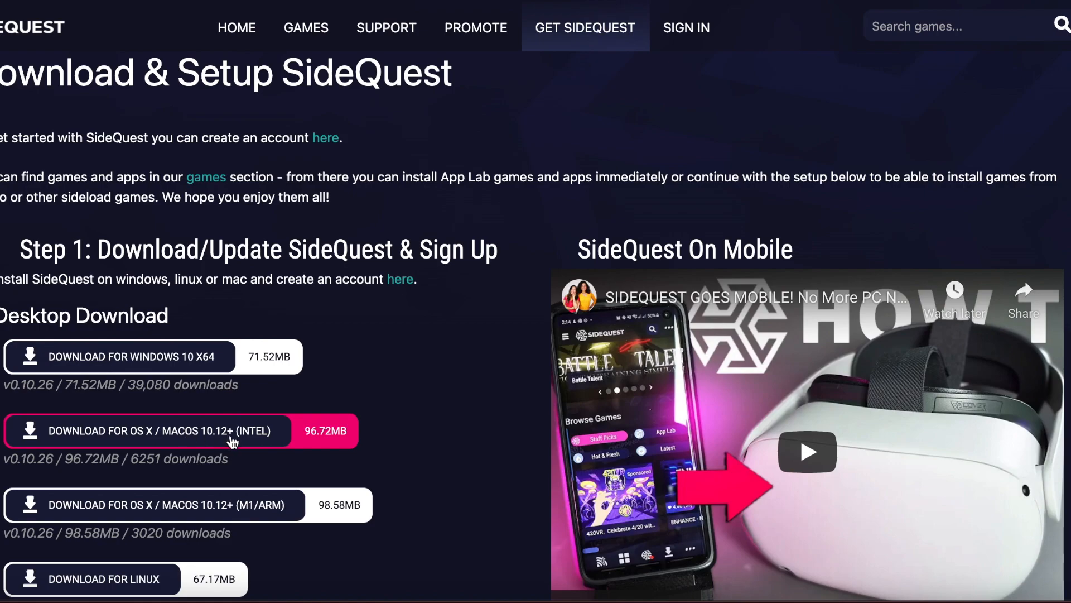
Download the SideQuest .dmg for OS X / macOS 10.12+ (Intel).
click(183, 430)
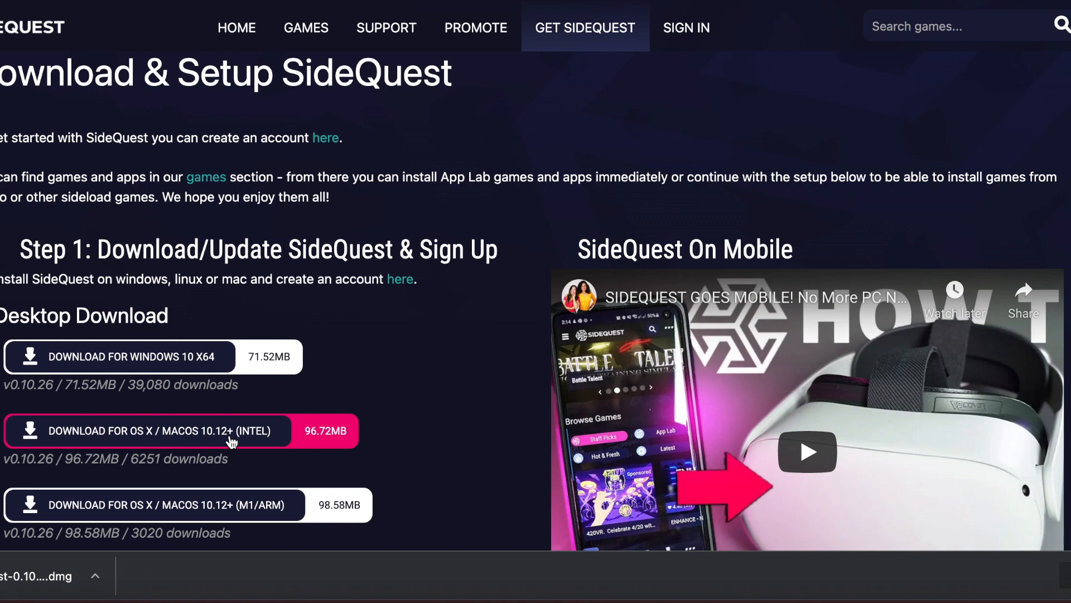
mouse_move(24, 584)
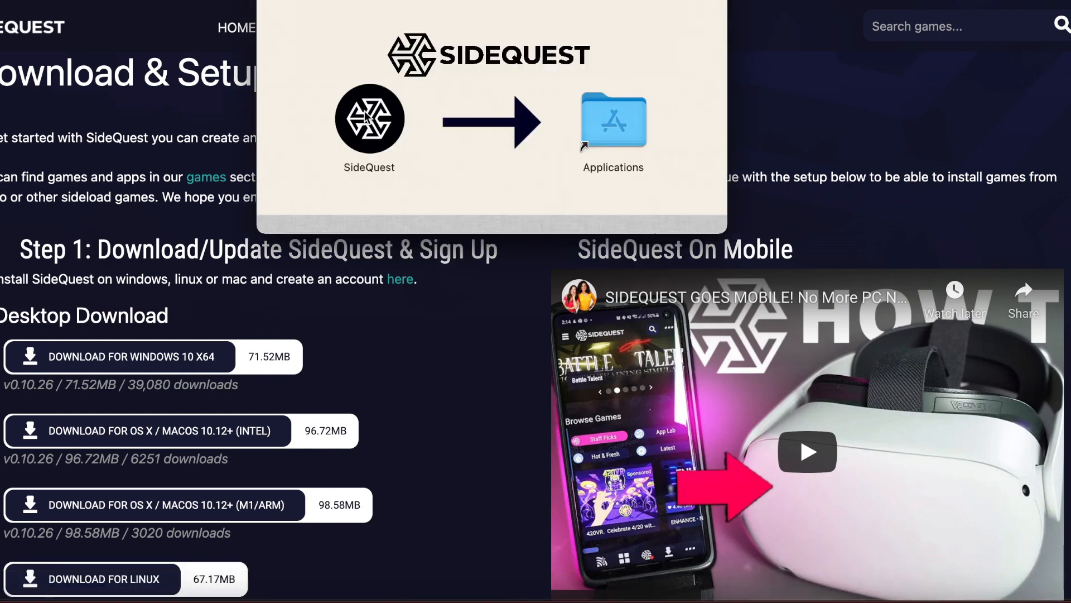
Copy SideQuest into Applications, replacing the existing copy.
drag(369, 119, 612, 121)
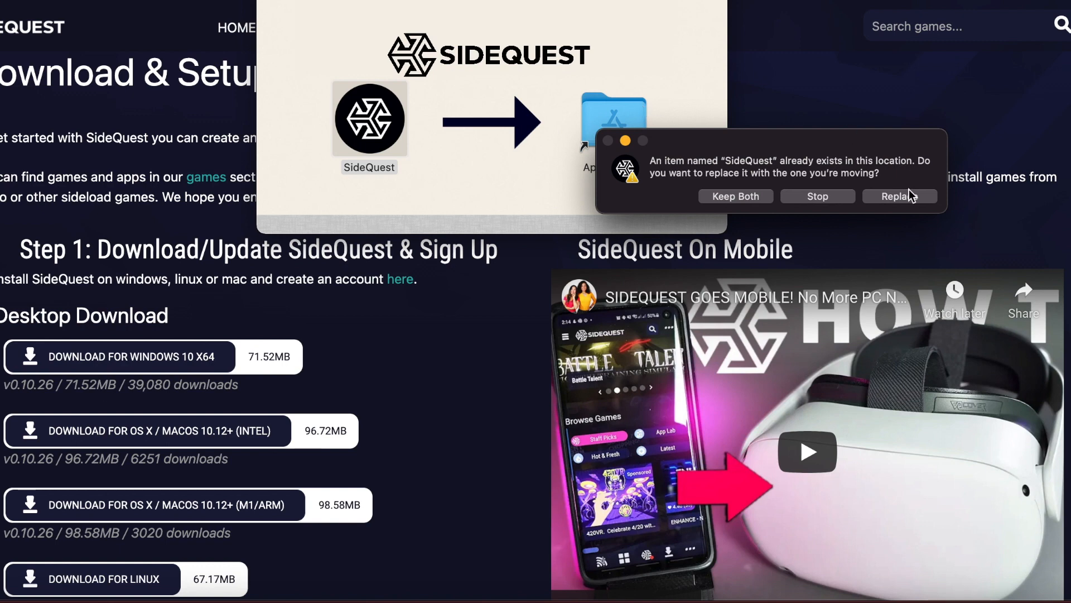
mouse_move(898, 195)
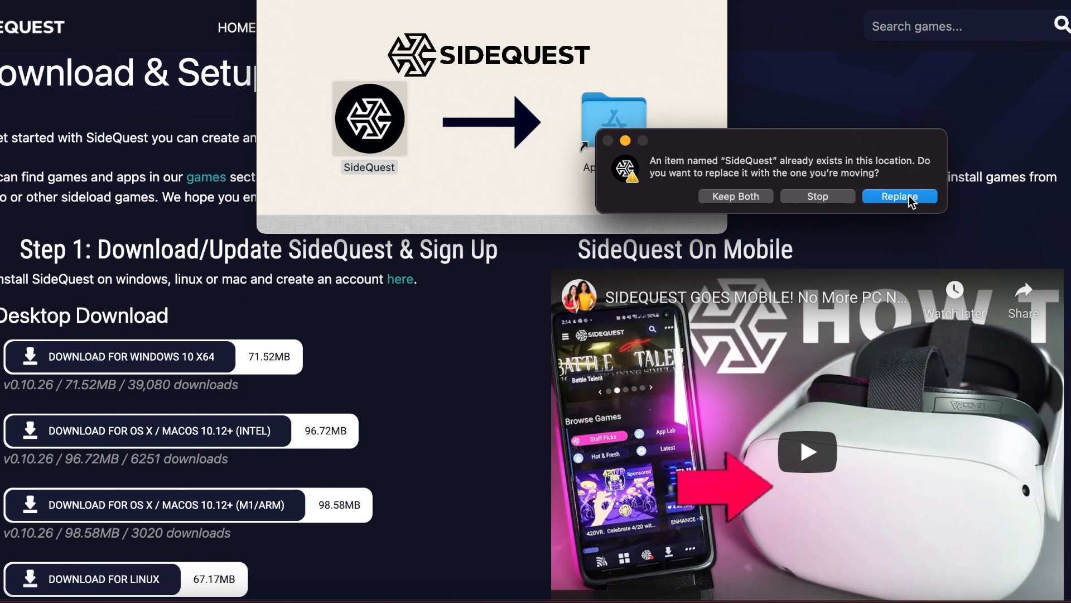
click(899, 197)
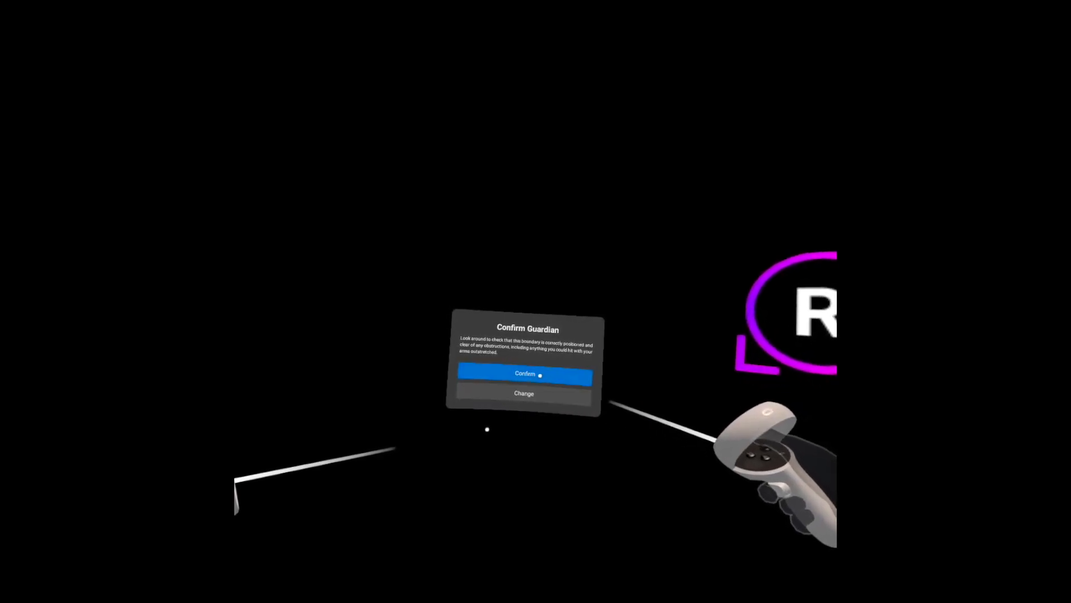
Confirm the existing Guardian boundary on the Quest 2 headset.
click(524, 374)
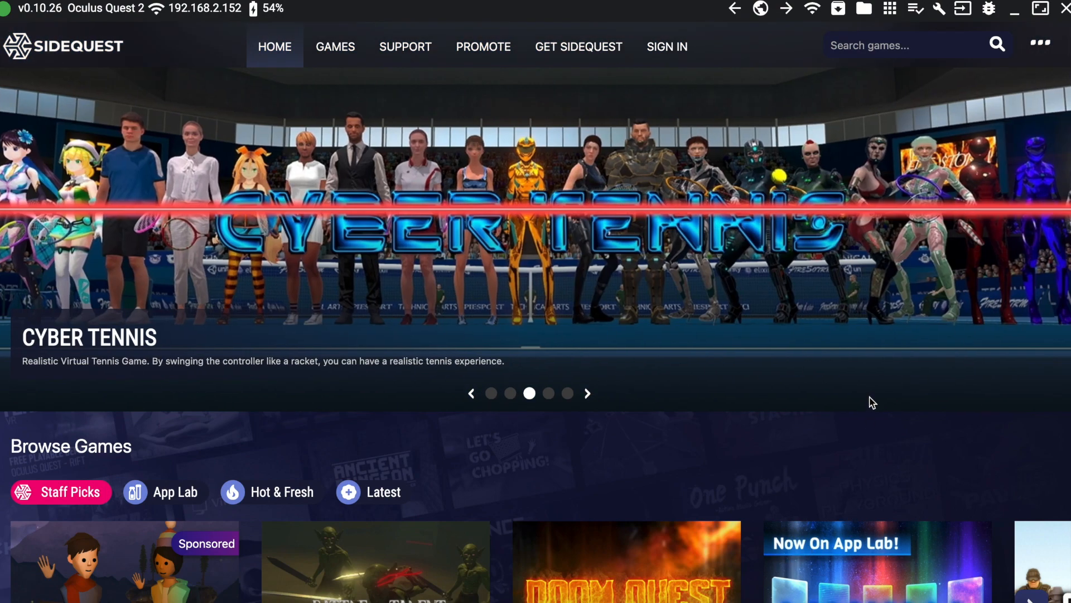
mouse_move(840, 17)
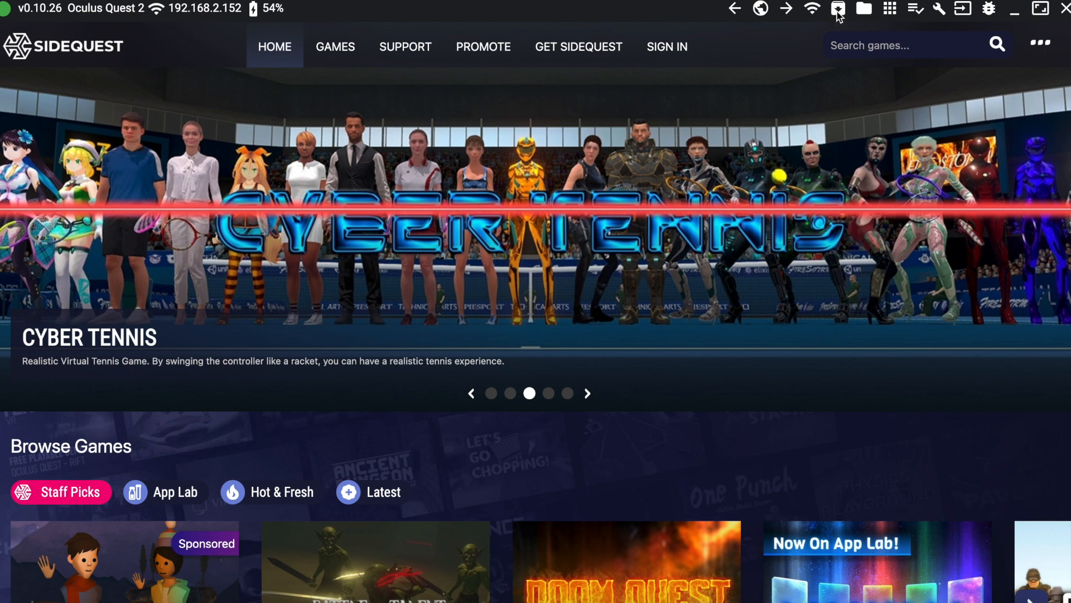
mouse_move(836, 9)
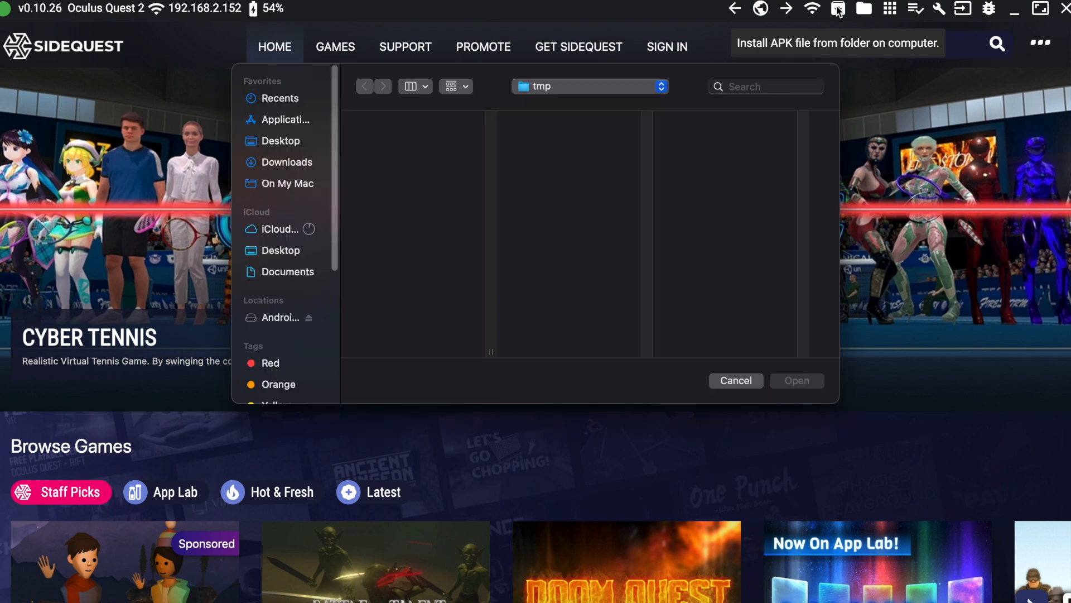
mouse_move(712, 244)
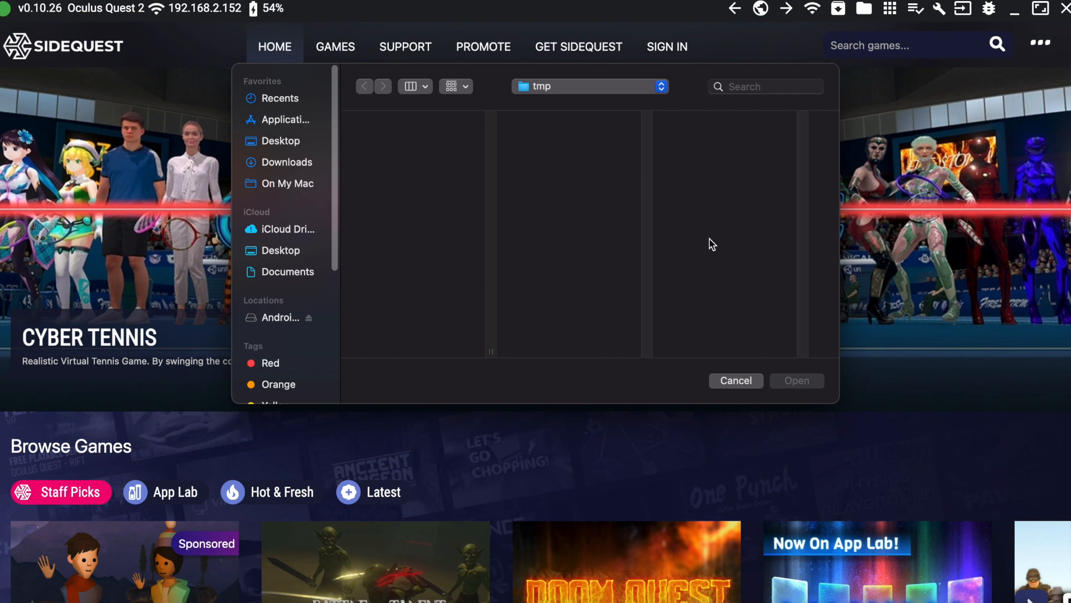
mouse_move(735, 336)
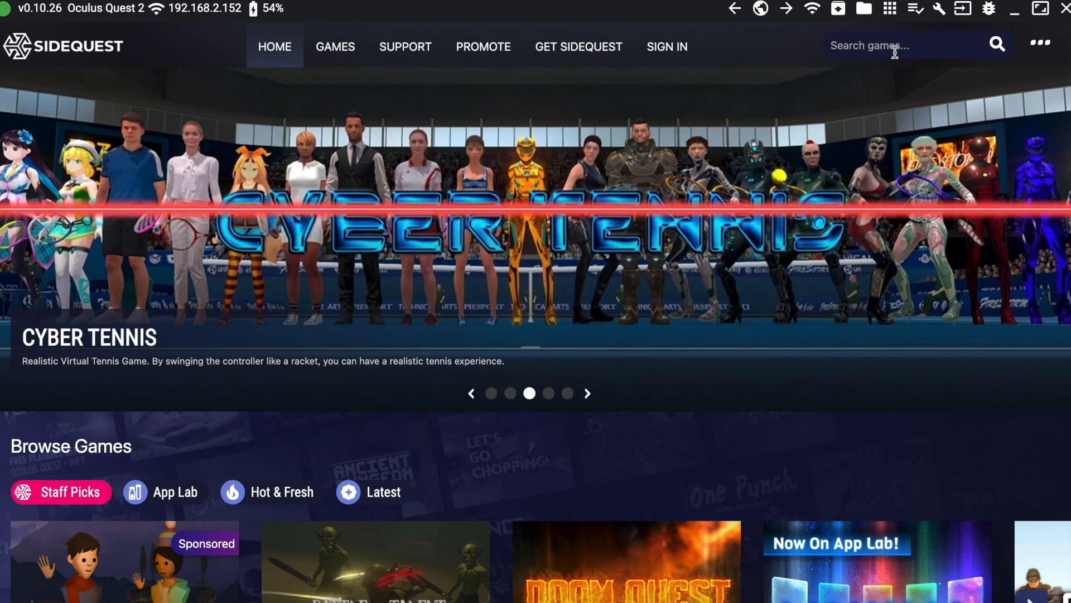
Search for 'duck hun' and sideload Duck Hunt VR to the Quest 2.
text(d)
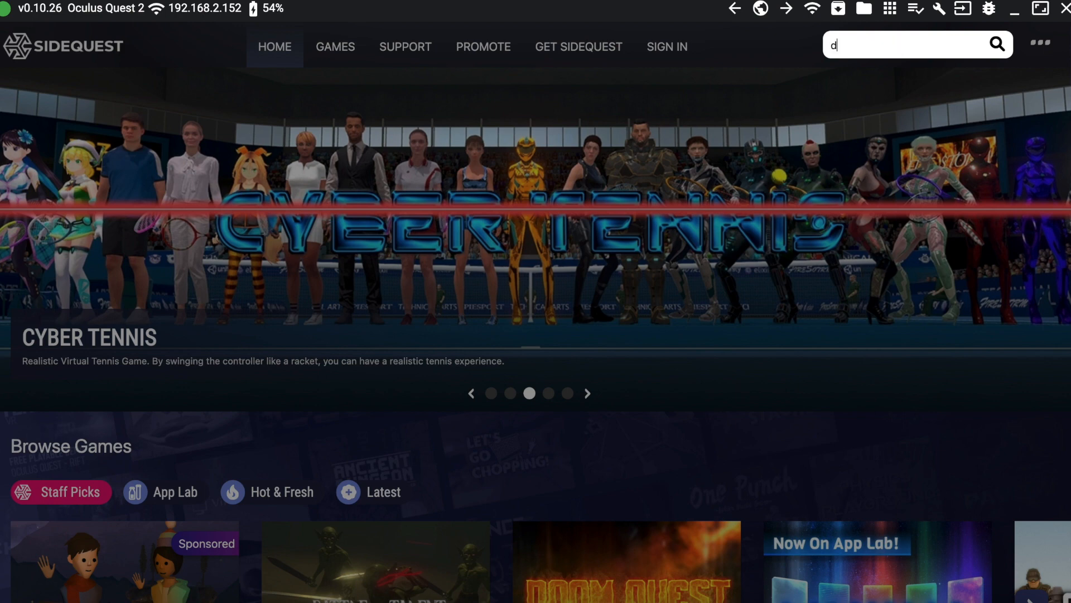
text(uck hun)
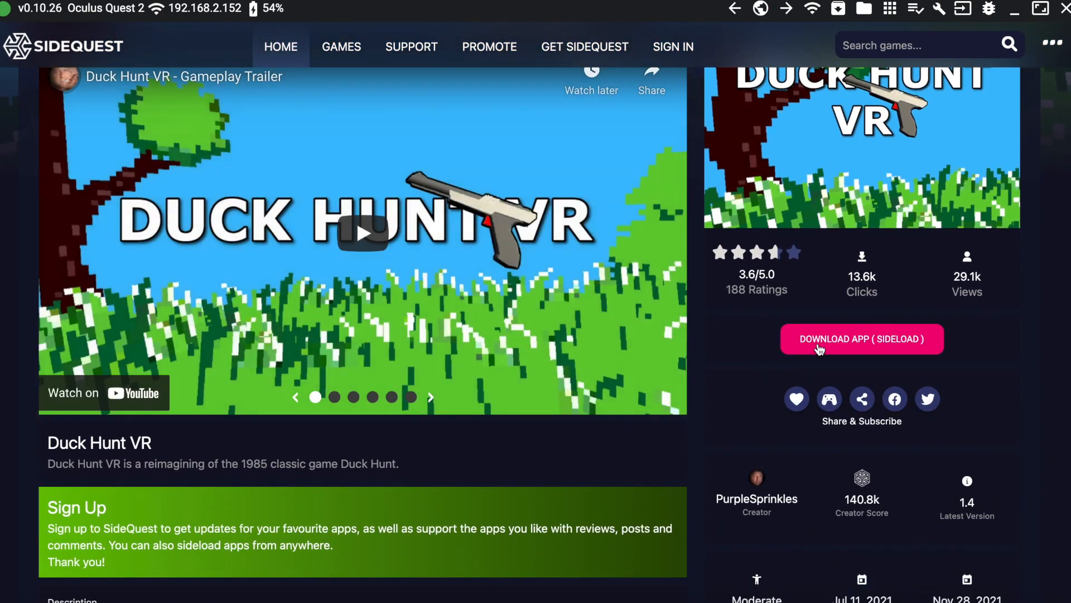
click(861, 339)
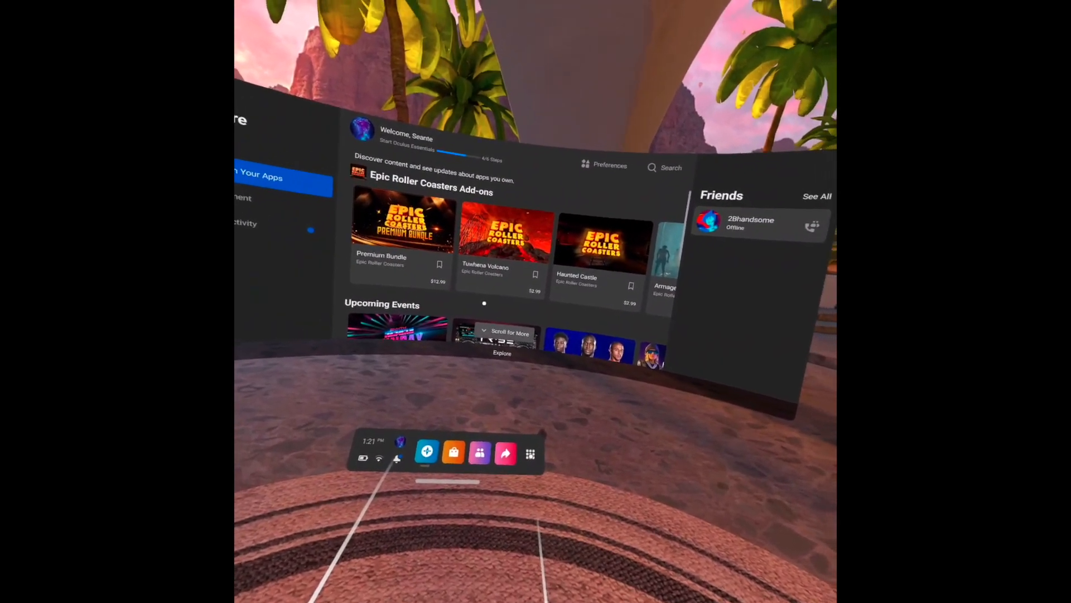
Open the Apps library and its source filter list showing Unknown Sources.
click(530, 454)
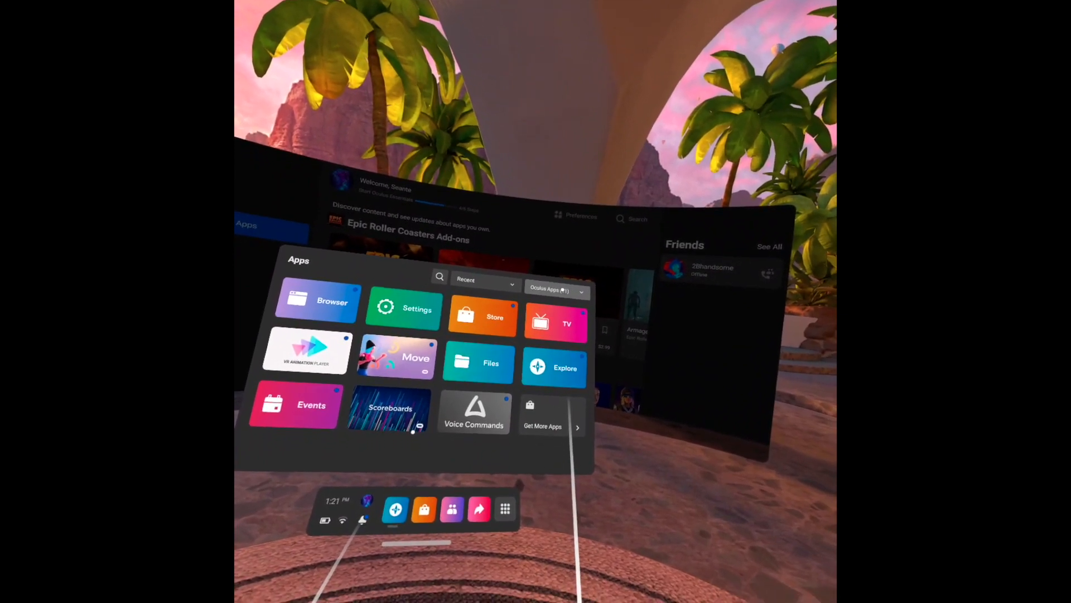
click(554, 288)
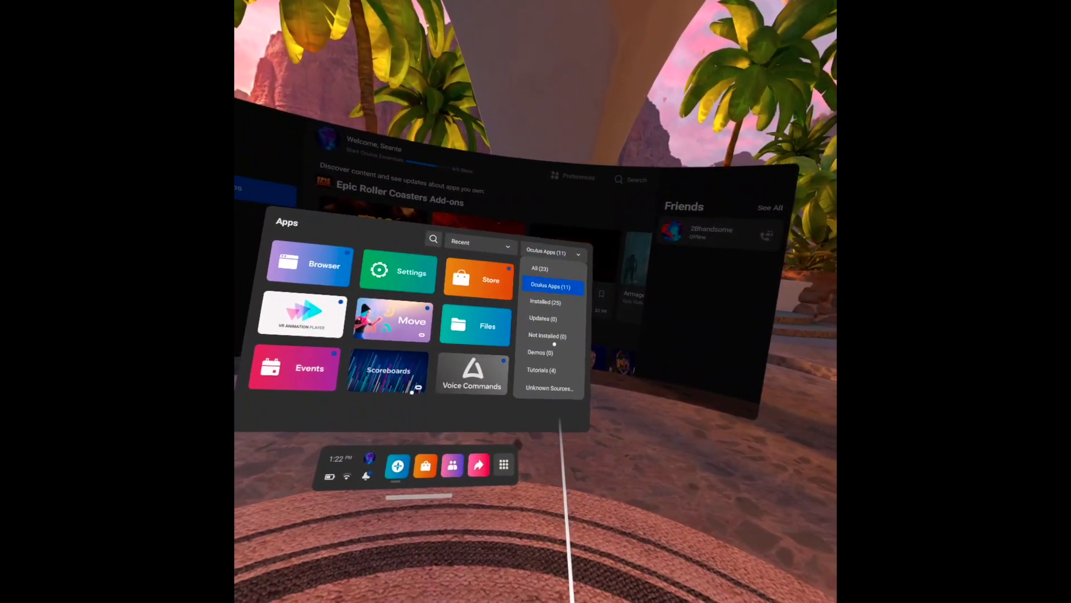